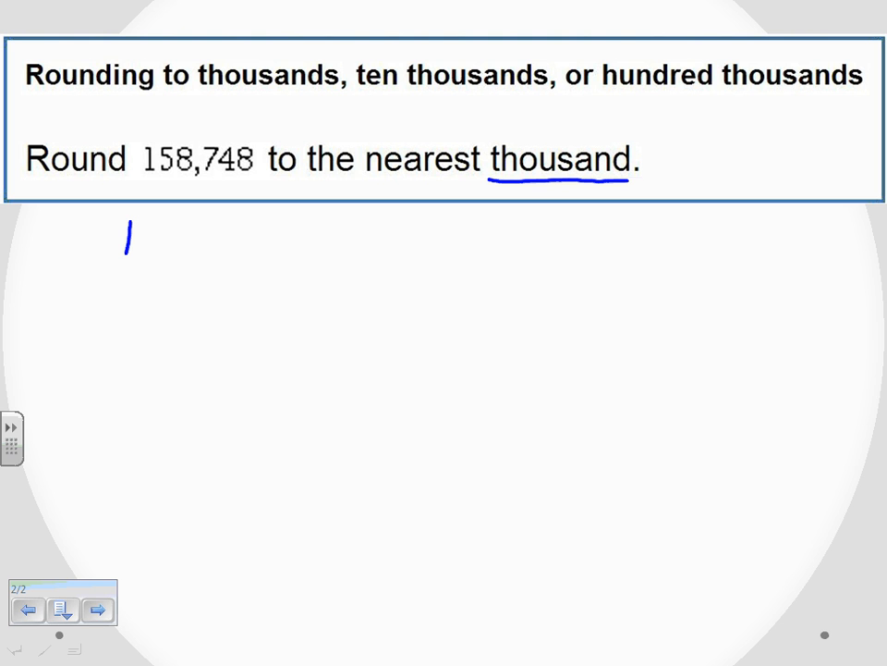
Handwrite the number 158748 in blue below the rounding problem
drag(152, 226, 170, 259)
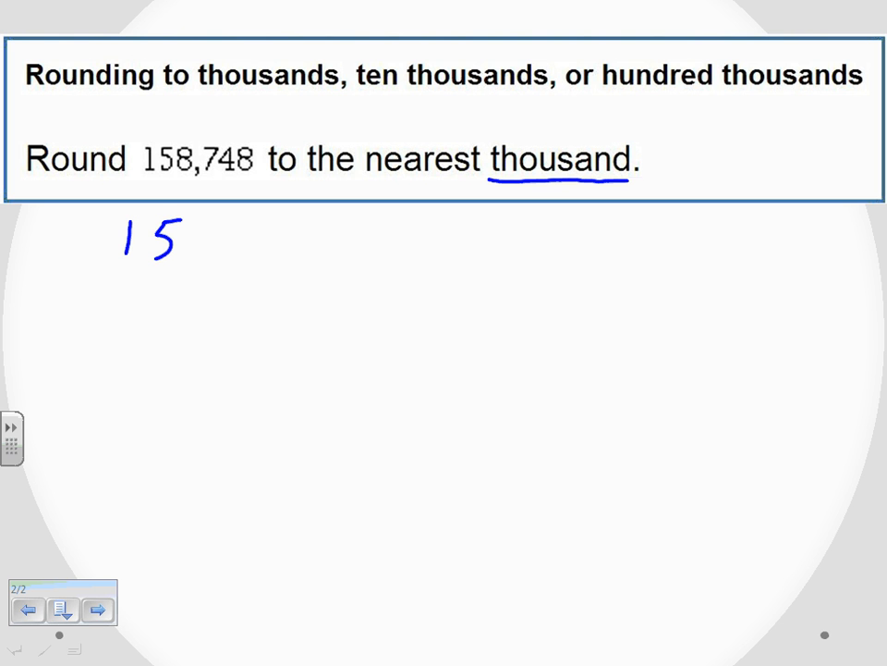
drag(204, 240, 278, 241)
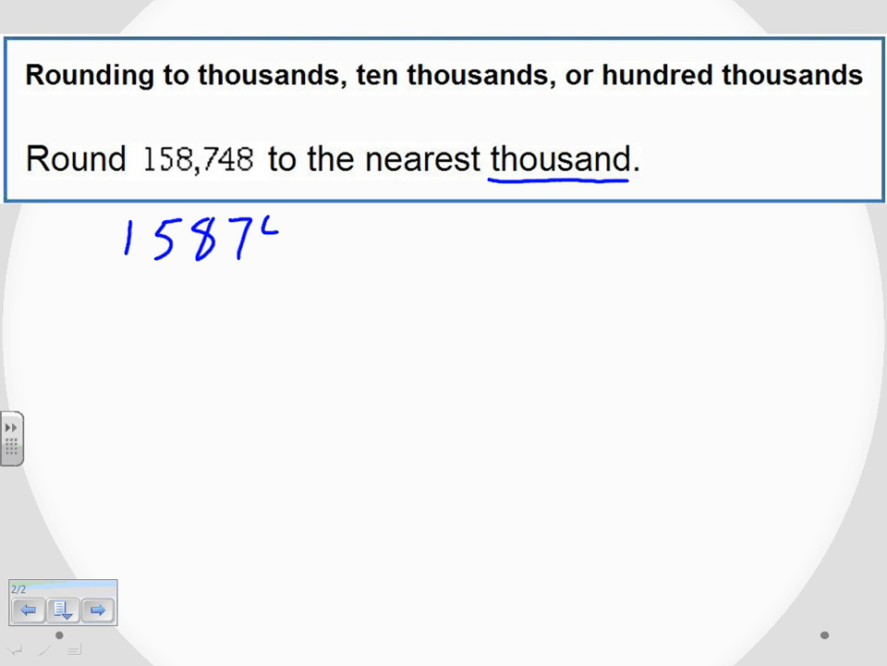
drag(268, 240, 310, 240)
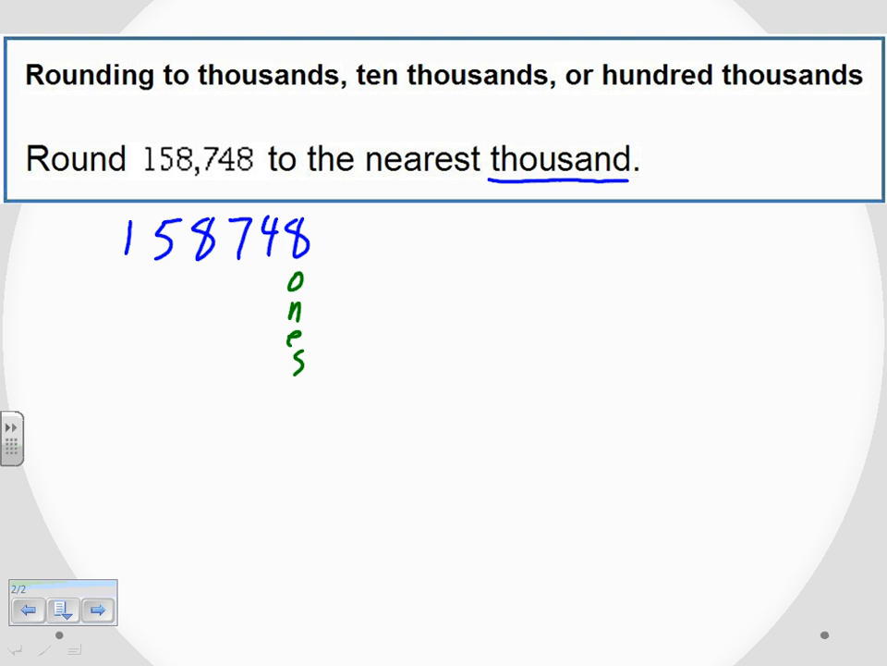
Write green place-value labels Tens, Hundreds, Thousands, Ten Thousands and Hund. Thous. under the digits
drag(259, 274, 268, 315)
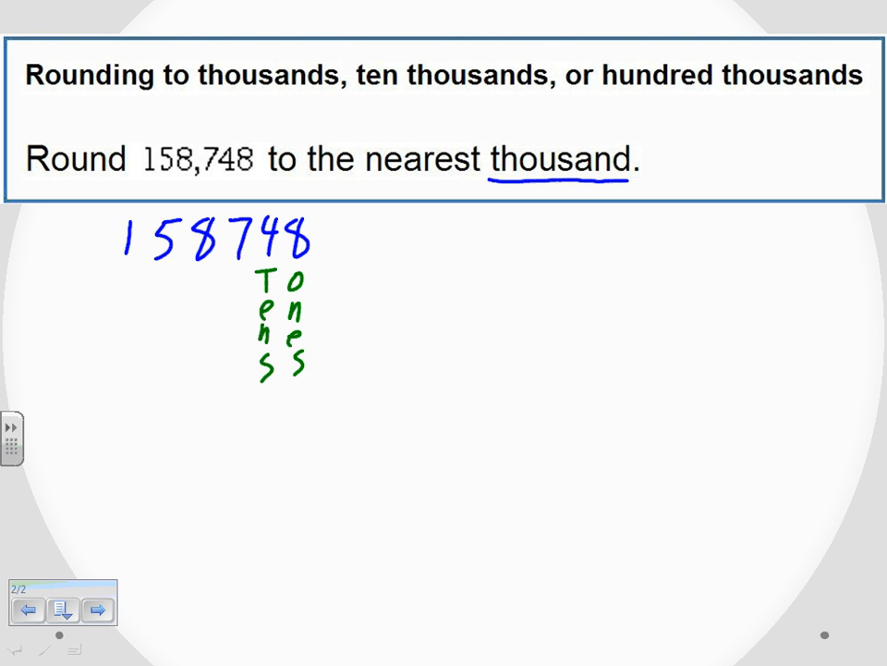
drag(226, 292, 240, 273)
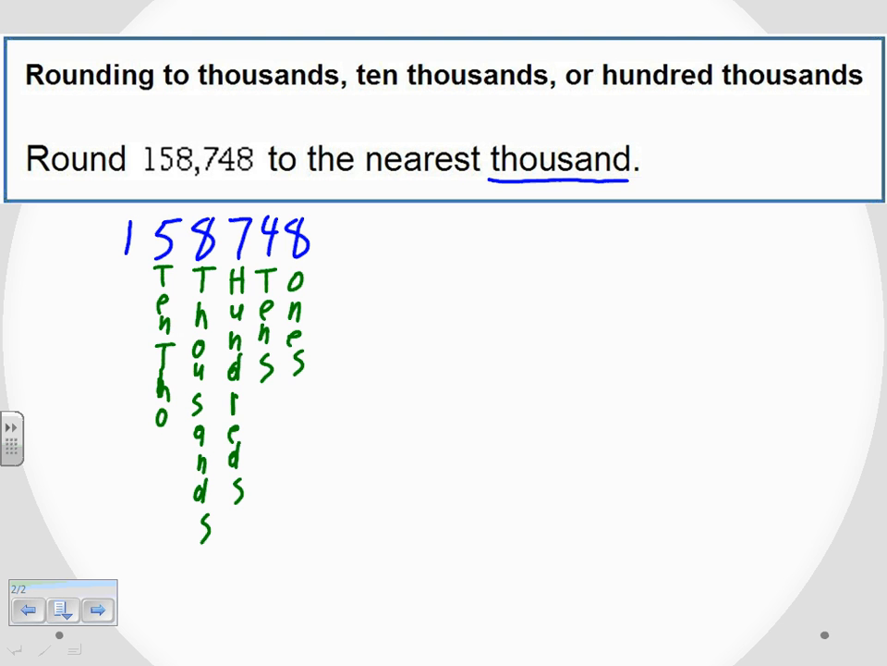
drag(162, 435, 163, 509)
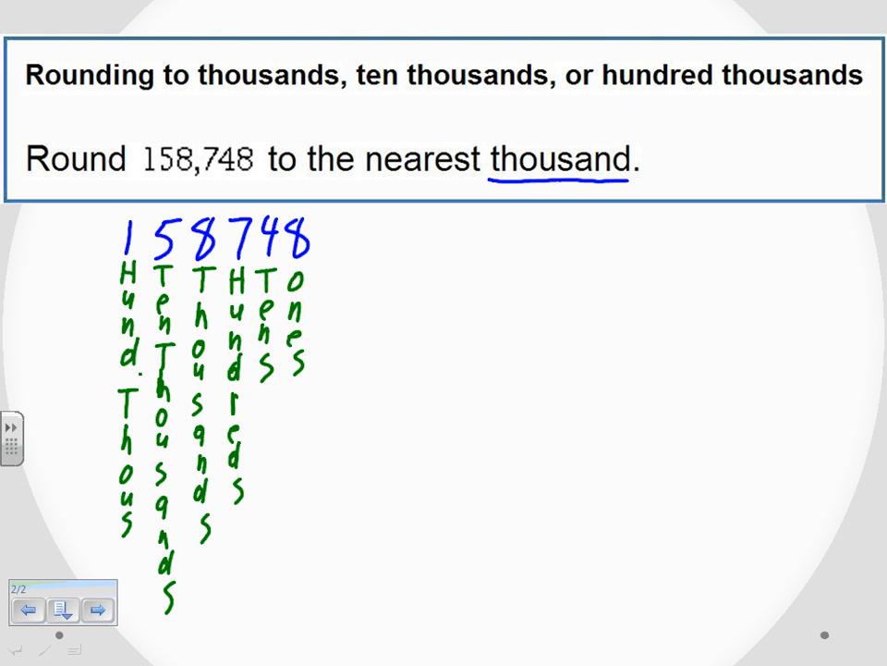
click(137, 536)
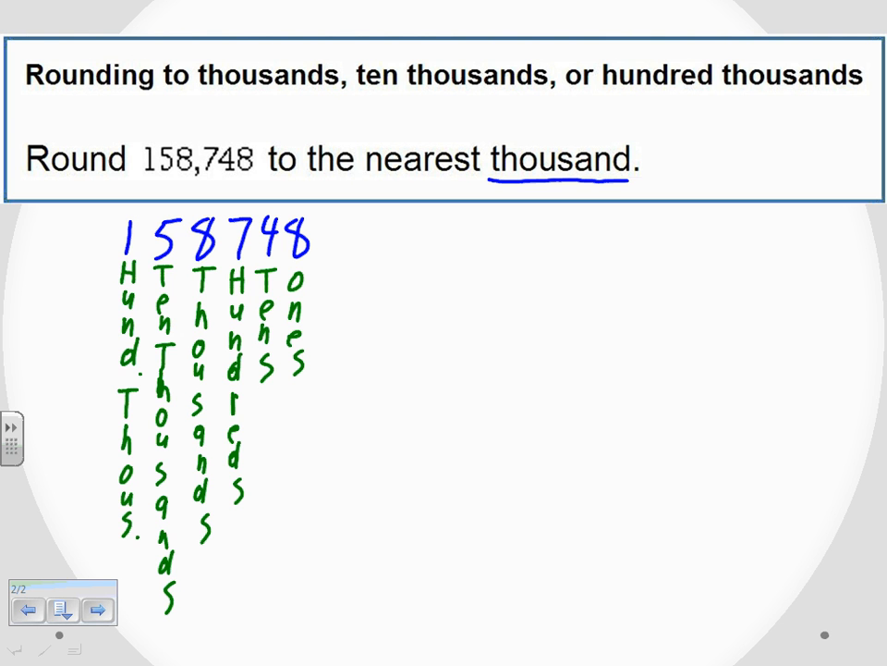
Draw a red box around the thousands digit 8
drag(189, 213, 231, 274)
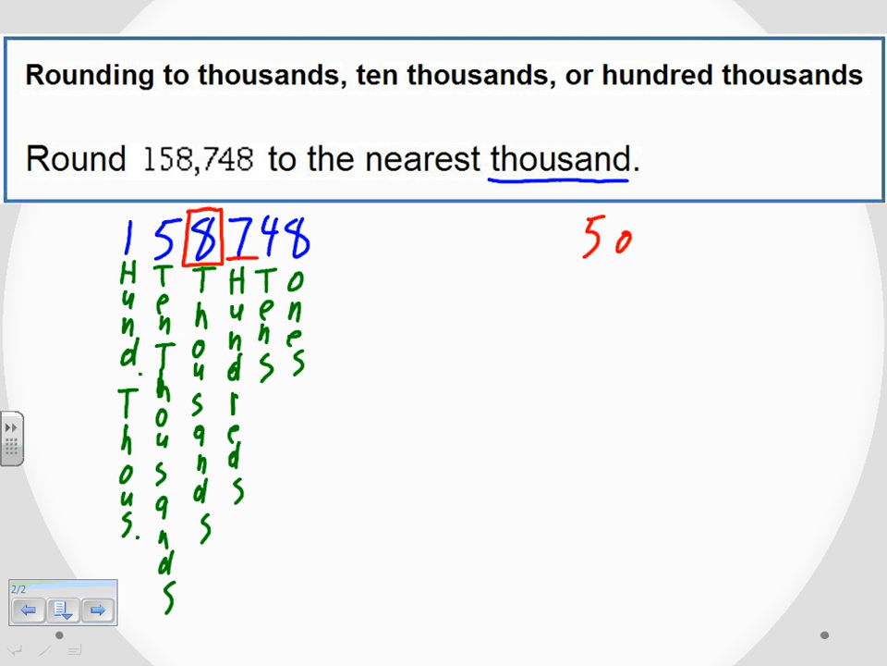
Write the red rounding rules "5 or Higher up" and "4 or Lower Stay" beside the number
text(or H:)
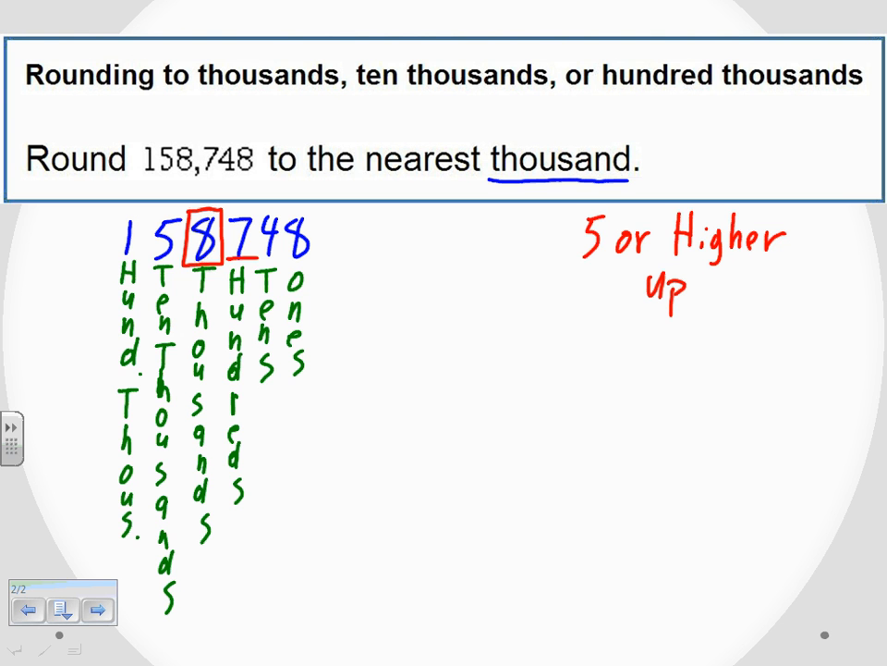
text(4 o.)
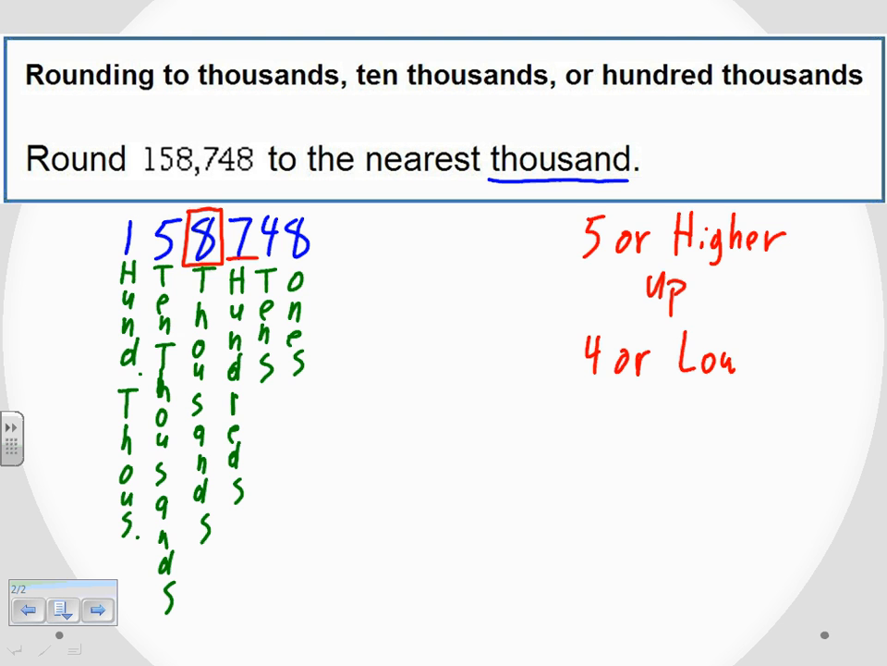
text(wer)
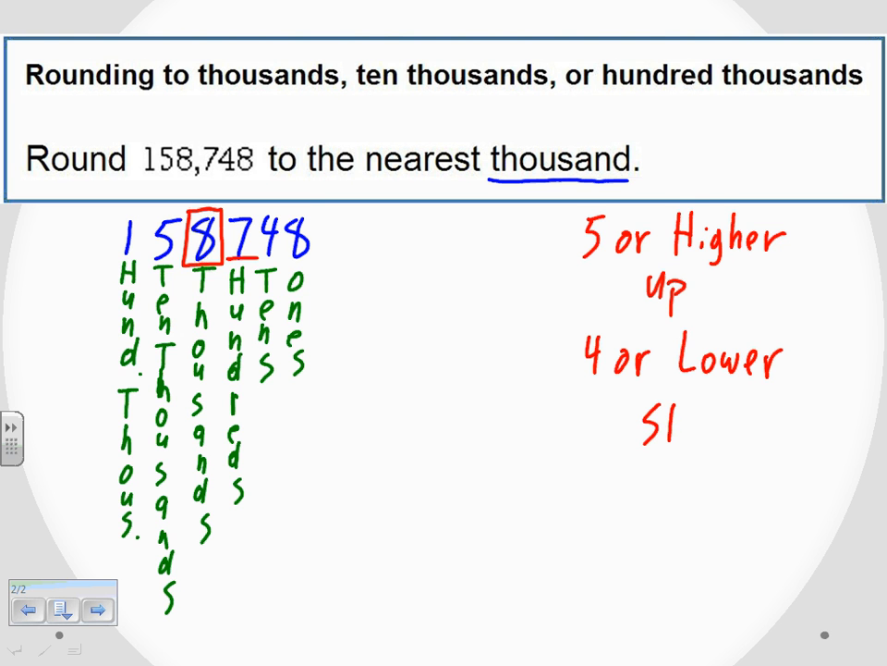
text(Stay)
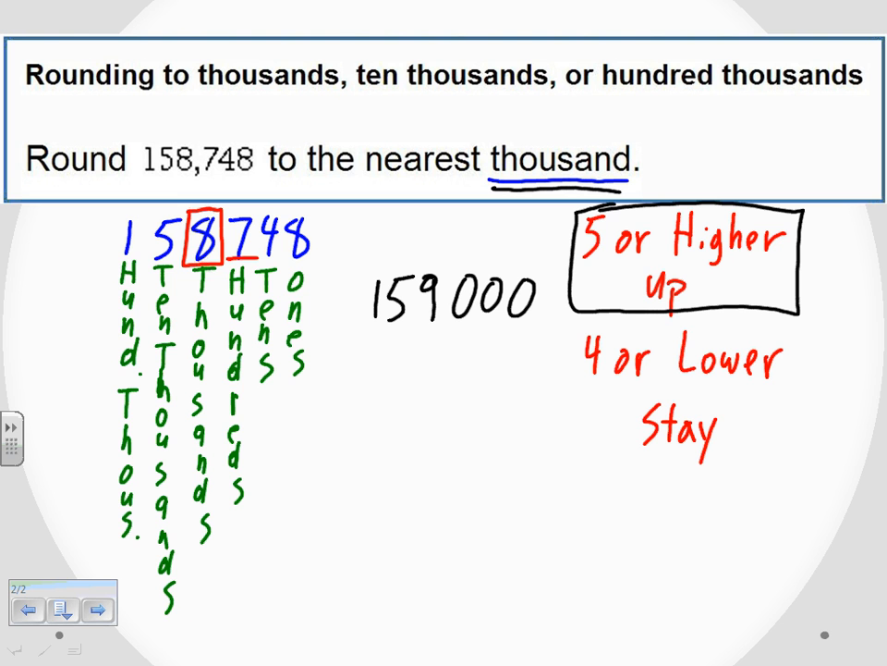
Underline the rounded thousands digit 9 in the answer 159000 in blue
drag(406, 325, 453, 325)
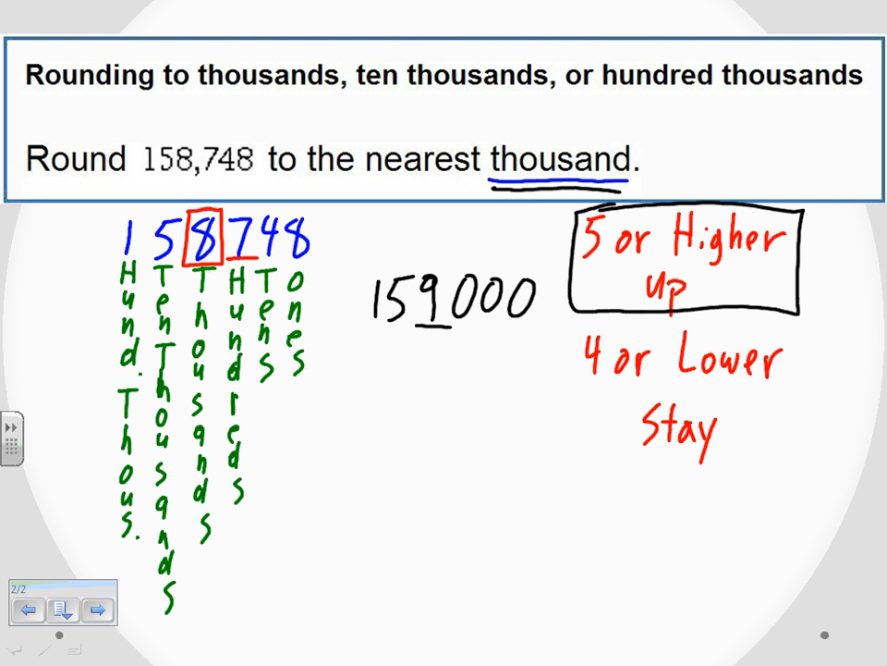